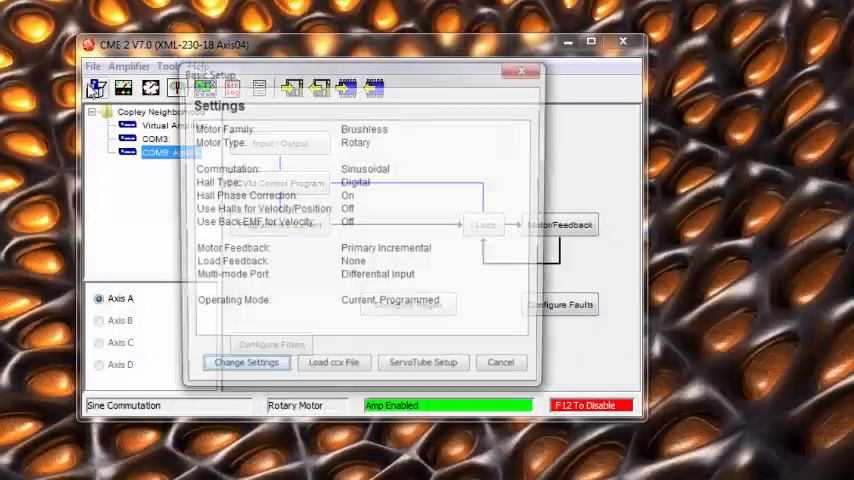
Step: Set Basic Setup operating mode to Position with software-programmed commands and accept the disable warning
left_click(246, 362)
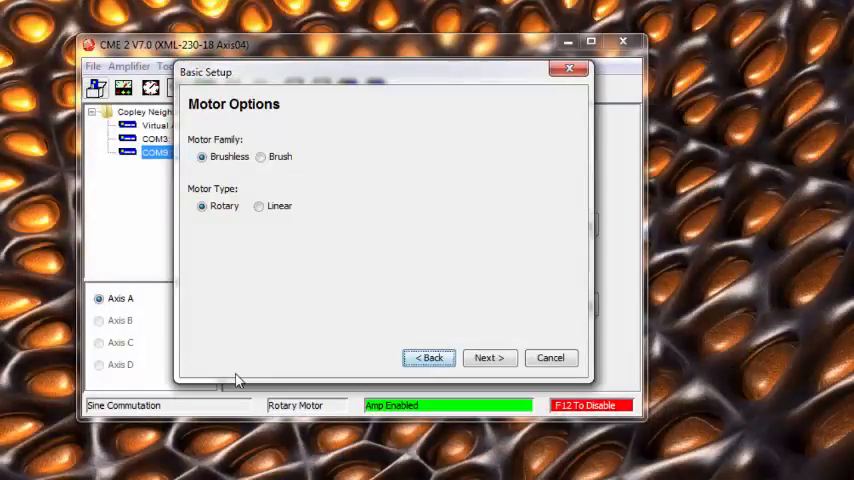
left_click(488, 356)
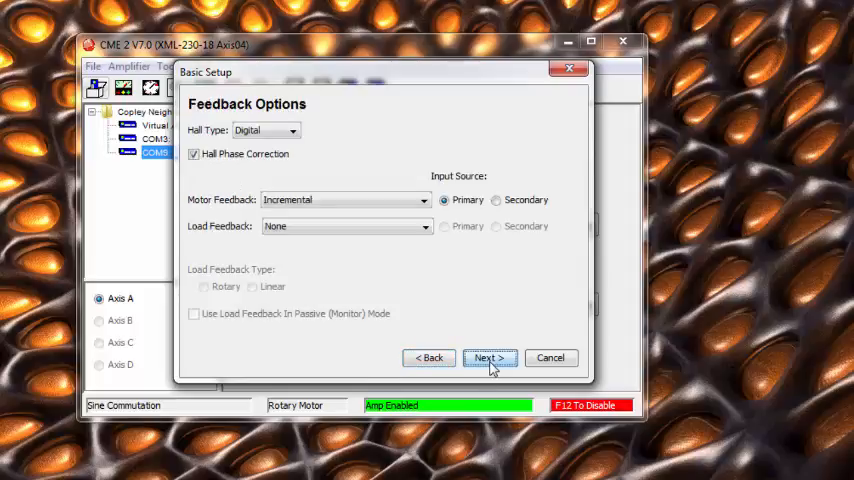
left_click(488, 358)
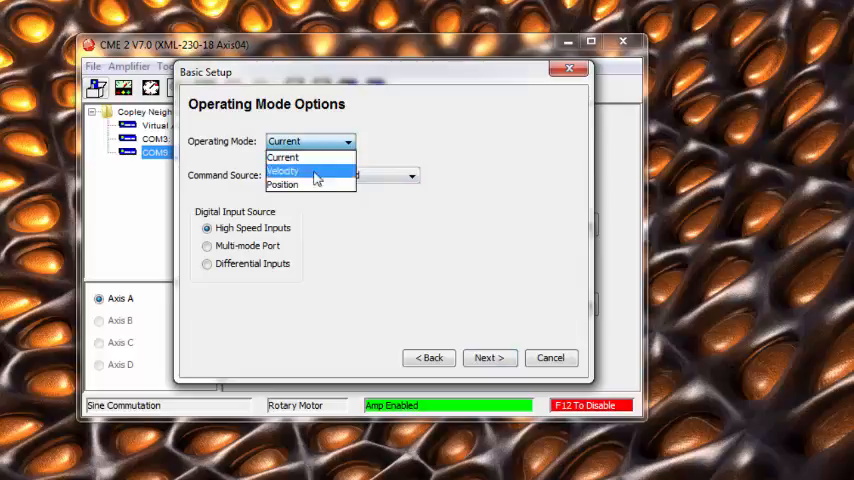
left_click(284, 184)
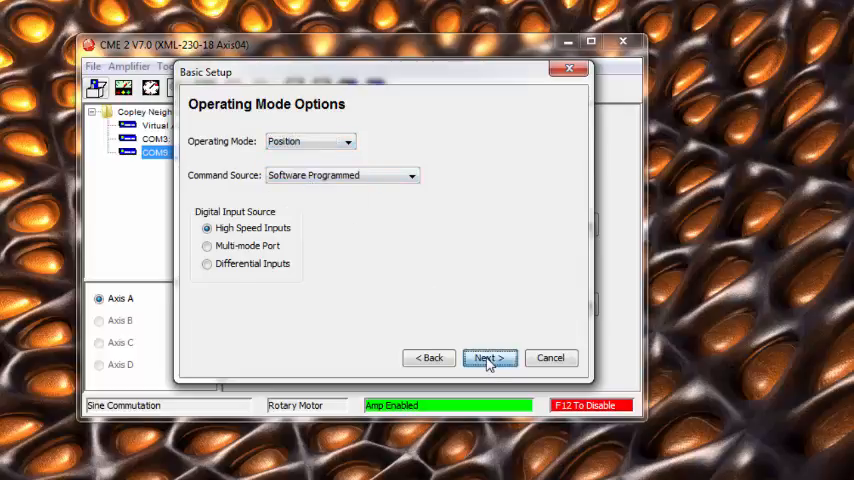
left_click(490, 358)
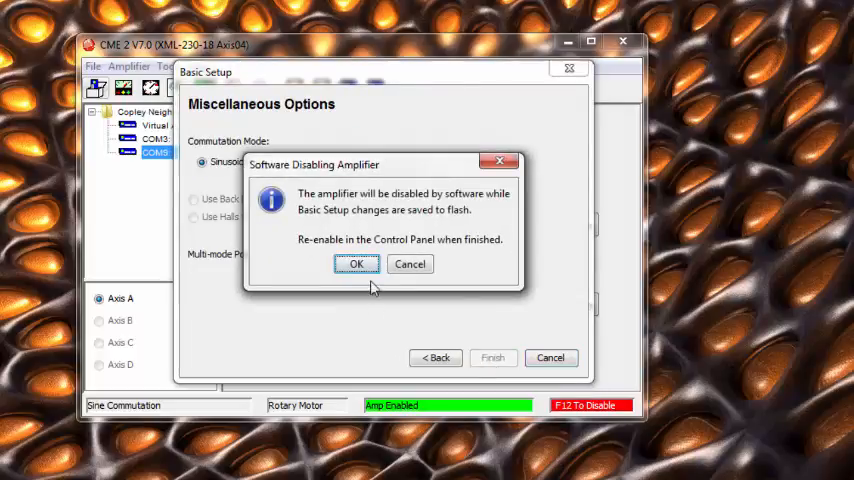
left_click(356, 264)
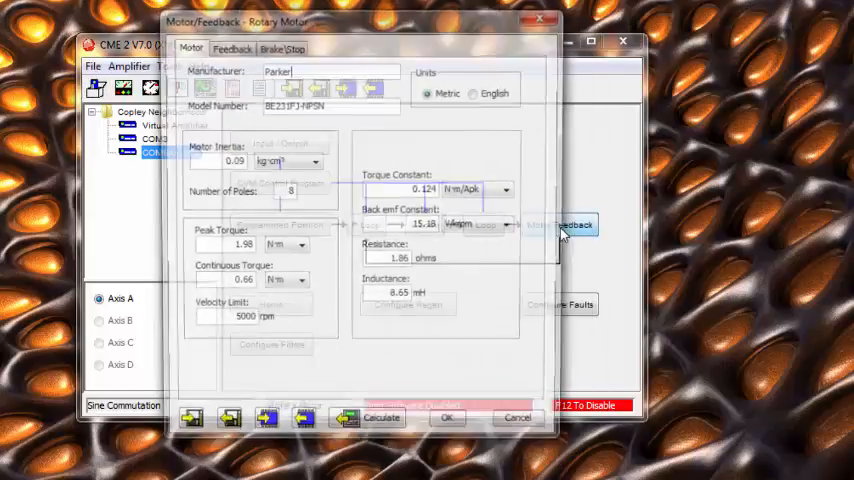
left_click(228, 46)
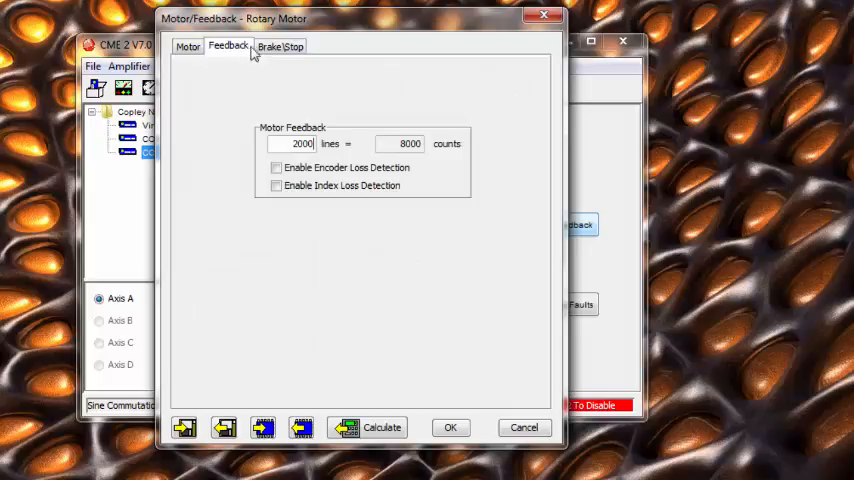
left_click(524, 428)
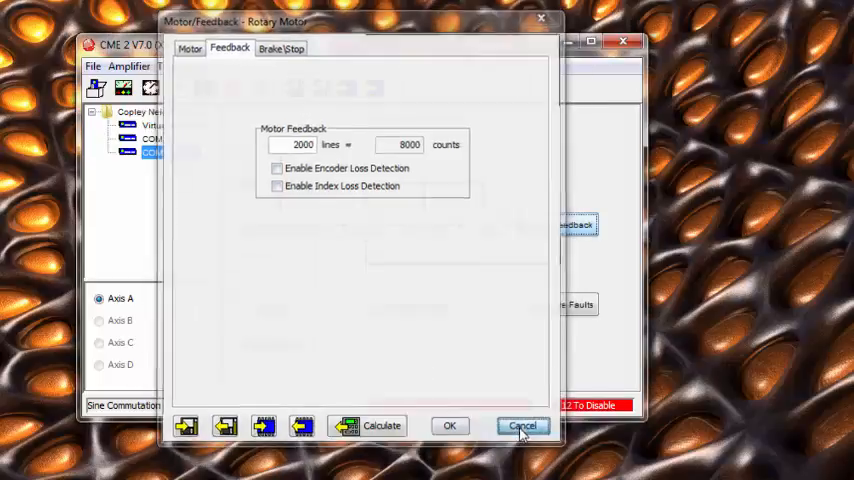
left_click(522, 426)
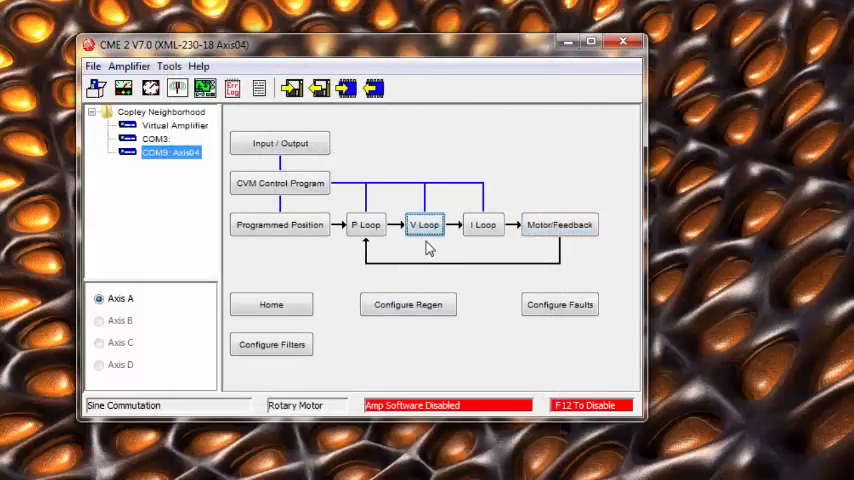
mouse_move(402, 250)
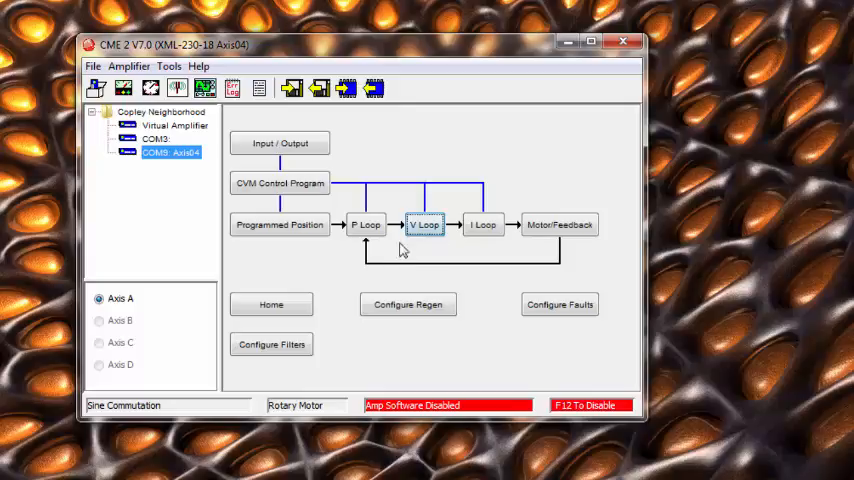
mouse_move(364, 248)
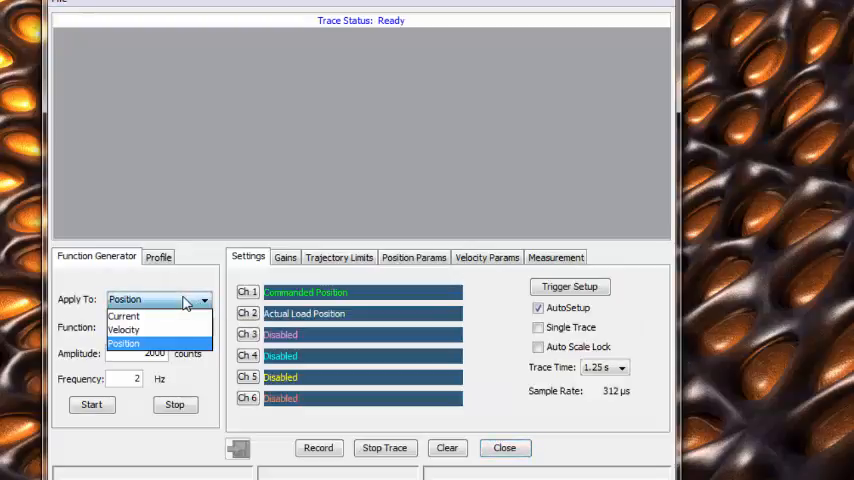
Step: Apply a 250 rpm, 5 Hz square-wave test signal to velocity and show the loop gains
left_click(124, 330)
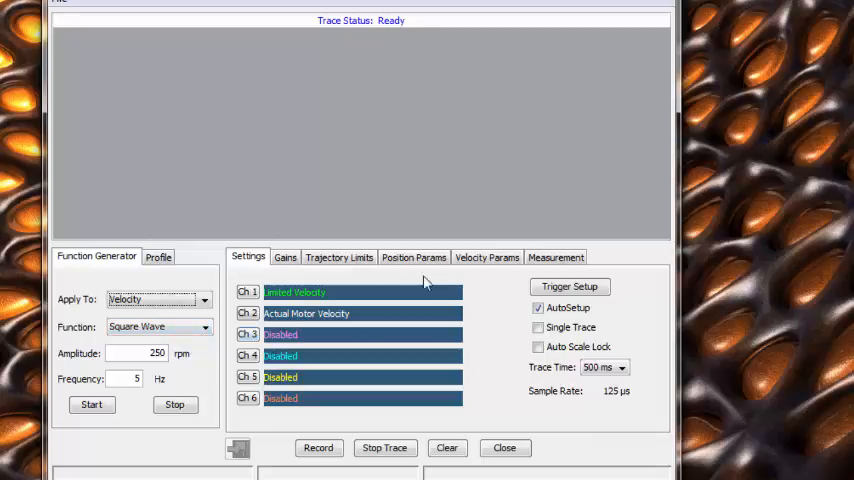
mouse_move(444, 332)
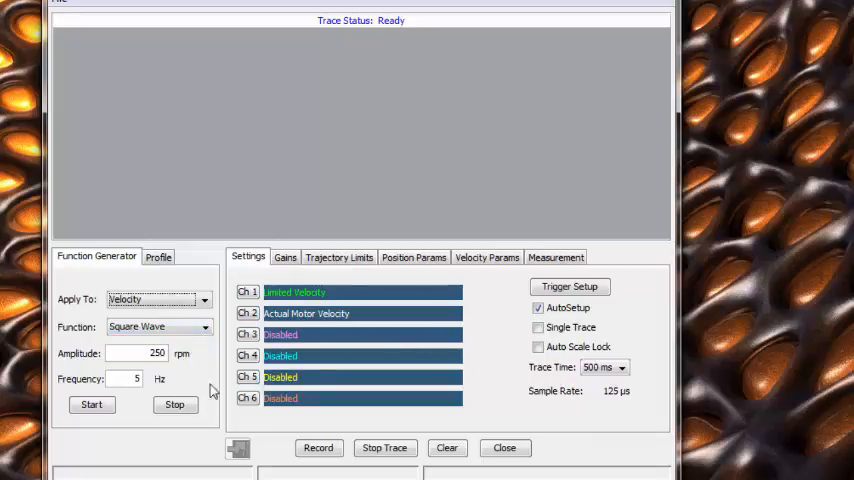
left_click(284, 256)
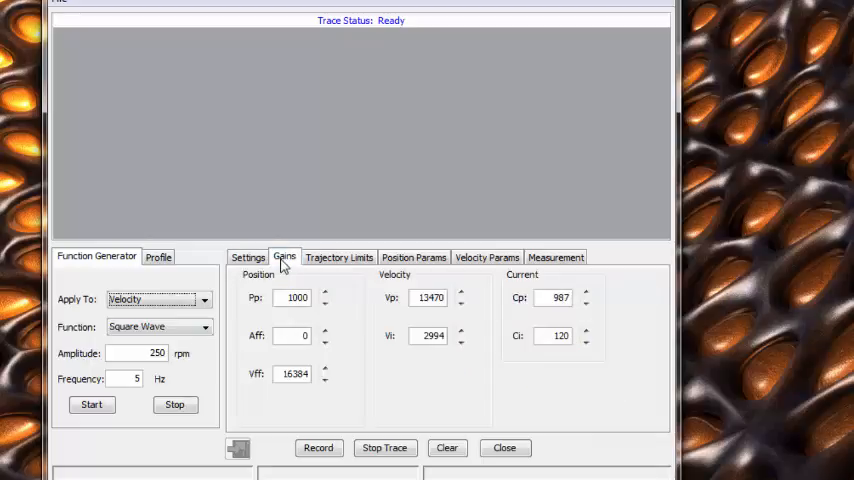
mouse_move(88, 406)
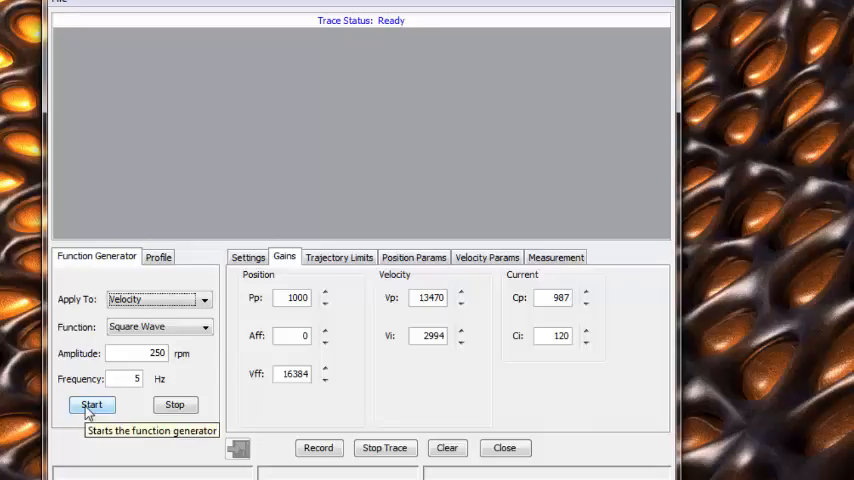
Step: Run the velocity square-wave test and raise the gains to Vp 32000, Vi 10000
left_click(92, 404)
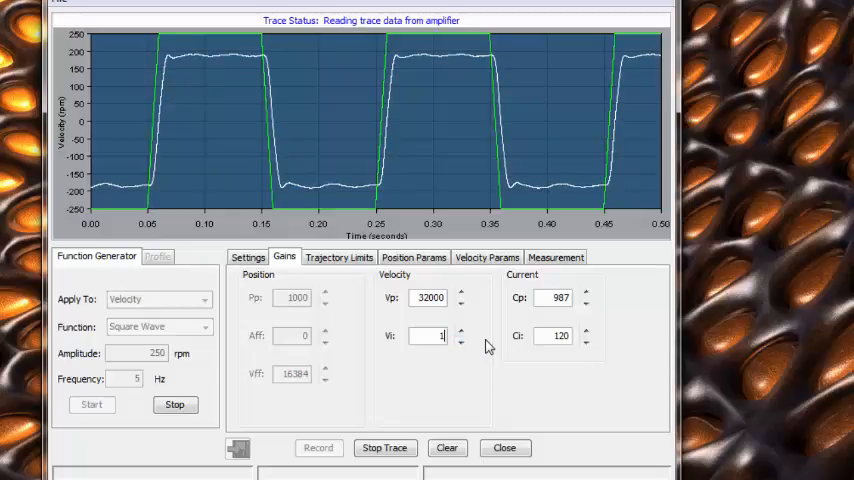
type("10000")
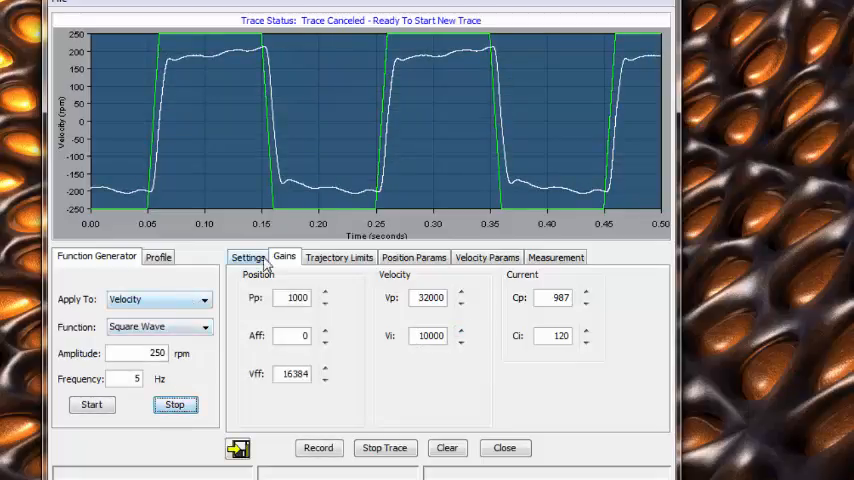
Step: Drive position with a 4000-count, 2 Hz square wave and start tracing the response
left_click(248, 256)
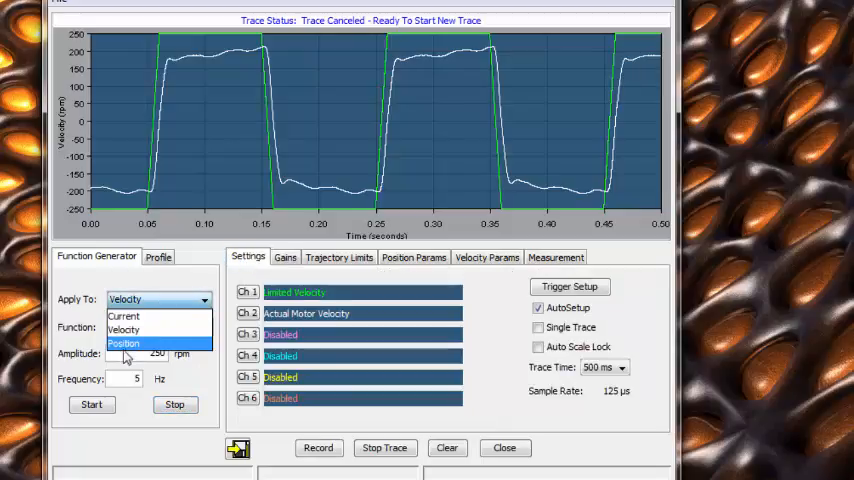
left_click(138, 344)
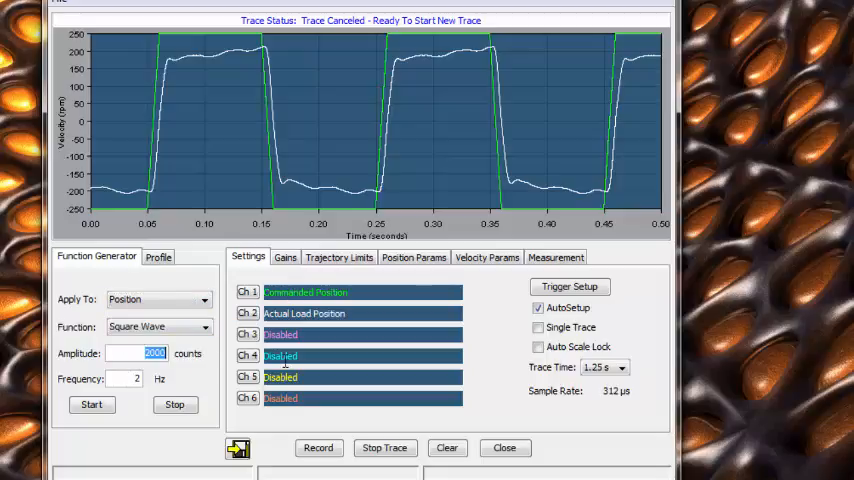
type("4000")
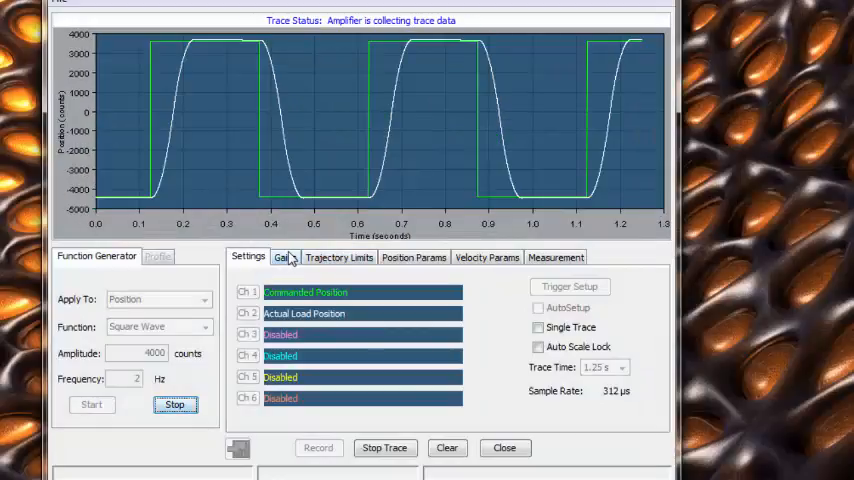
Step: Tune position gains to Pp 4000 and Aff 1000 while tracing, then stop the test and close the scope
left_click(280, 256)
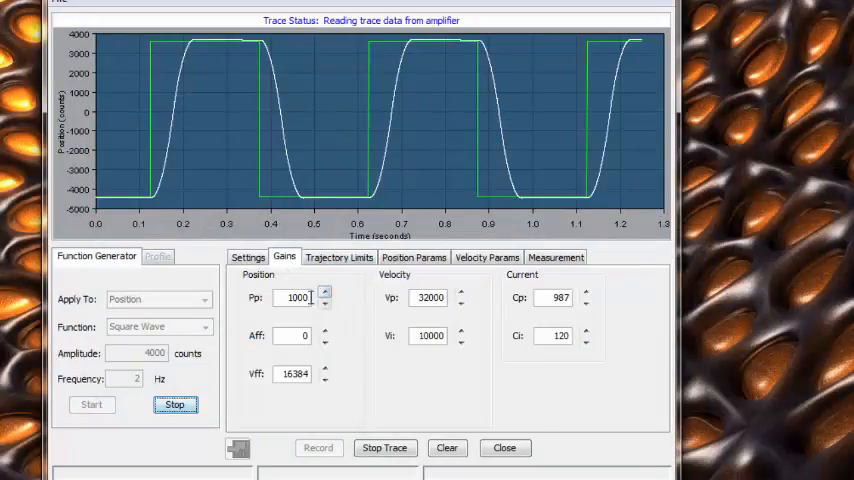
type("500")
left_click(292, 296)
type("4000")
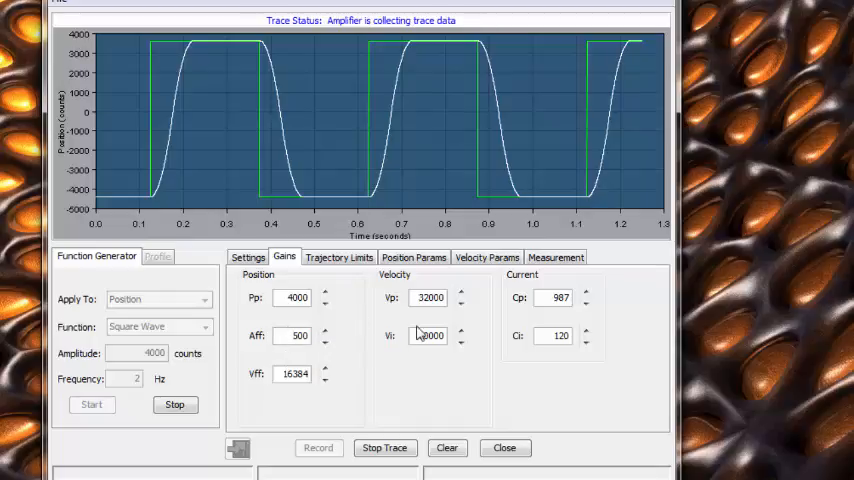
left_click(176, 404)
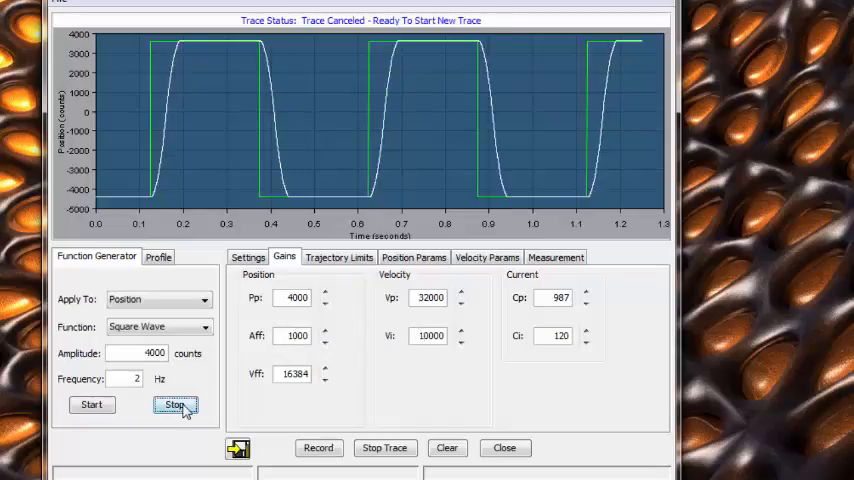
mouse_move(512, 436)
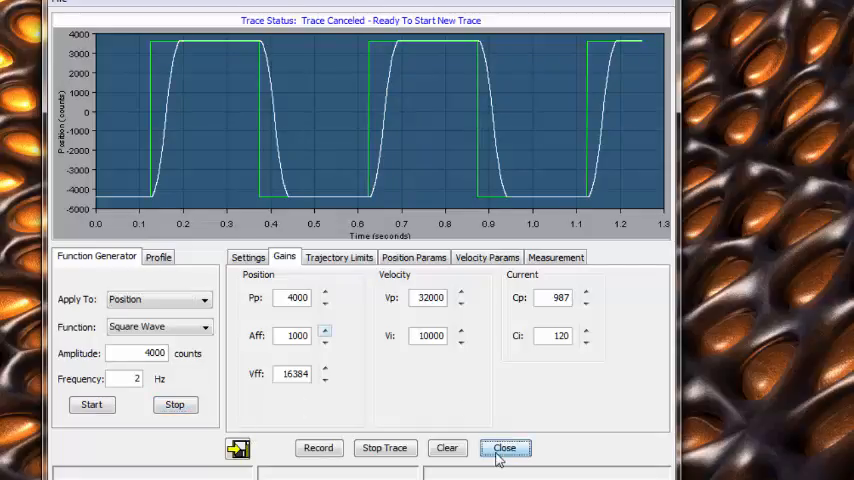
left_click(508, 448)
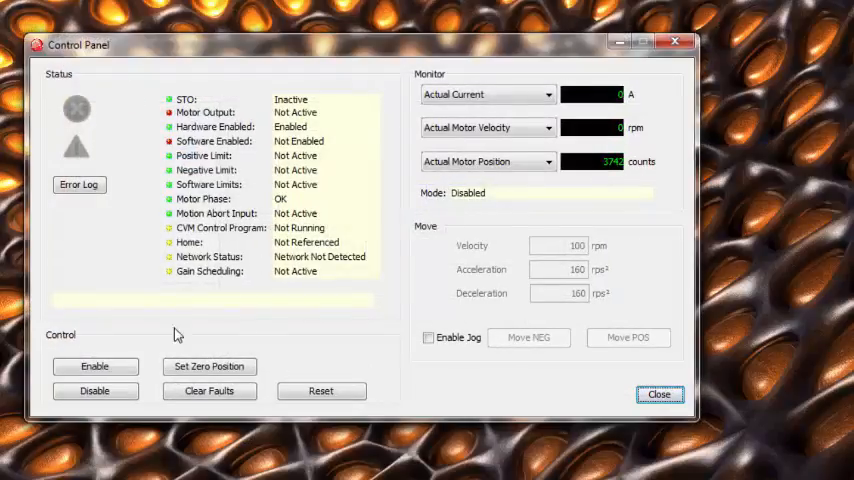
Step: Enable the amplifier, turn on jogging and jog the axis positive then negative at 100 rpm
left_click(96, 366)
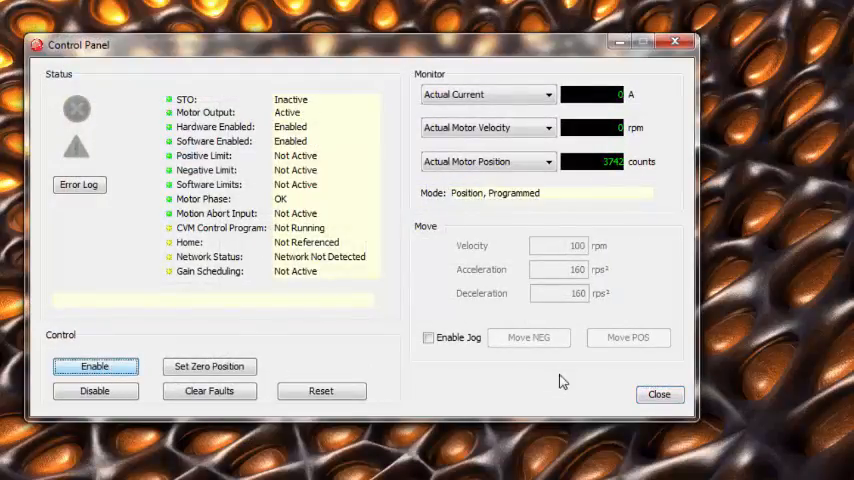
left_click(428, 336)
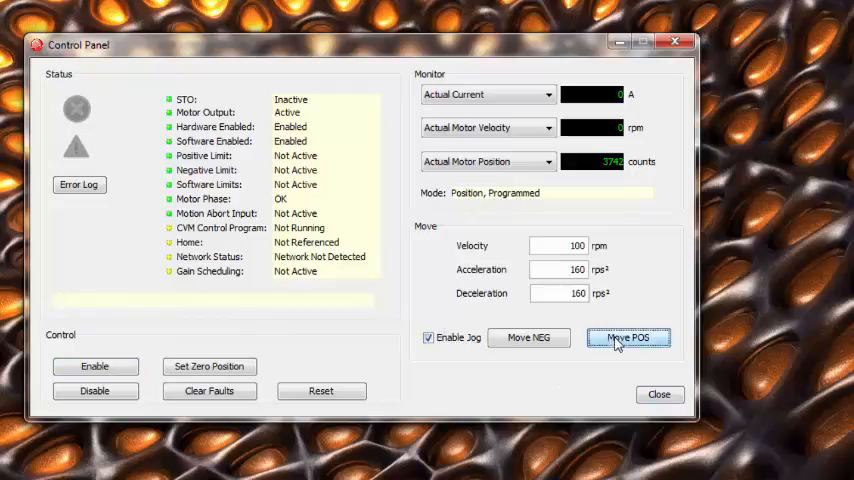
left_click(628, 336)
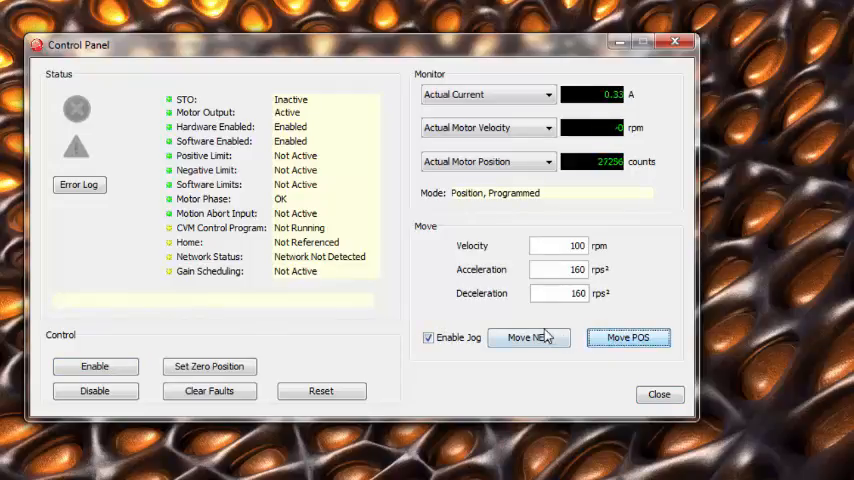
left_click(528, 336)
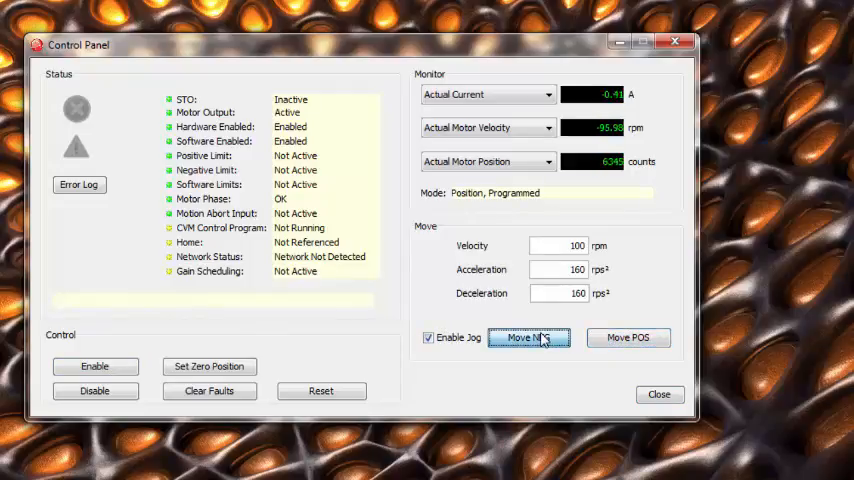